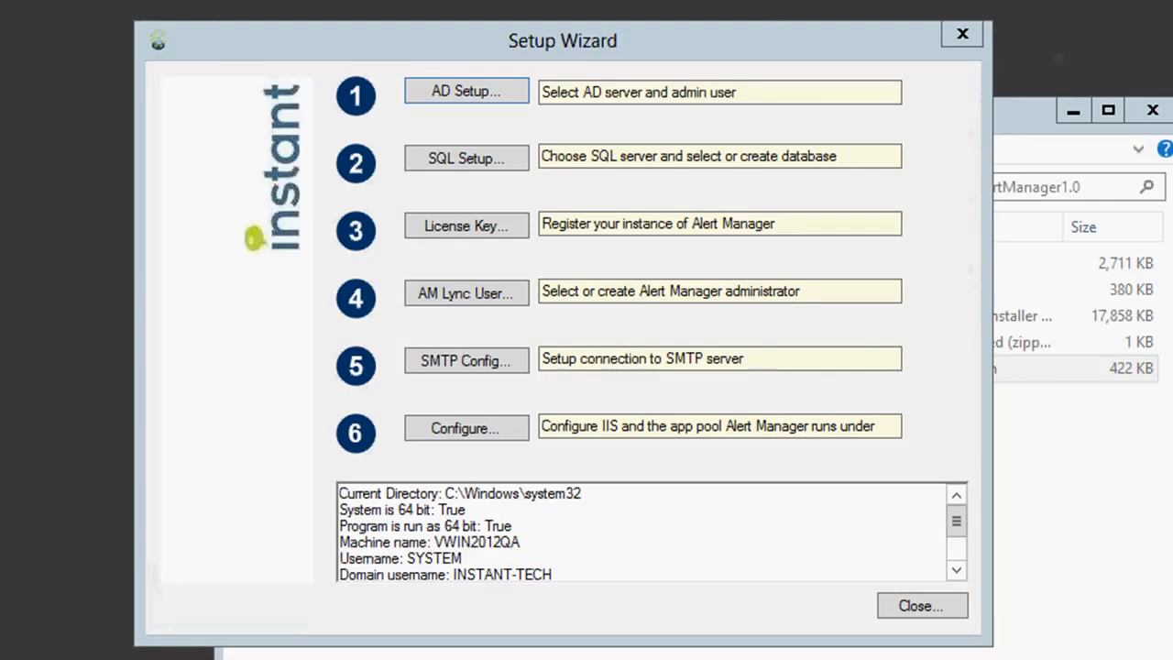
Connect to domain controller 2013dc.instant-tech.local as administrator, verify the connection, and save.
click(466, 91)
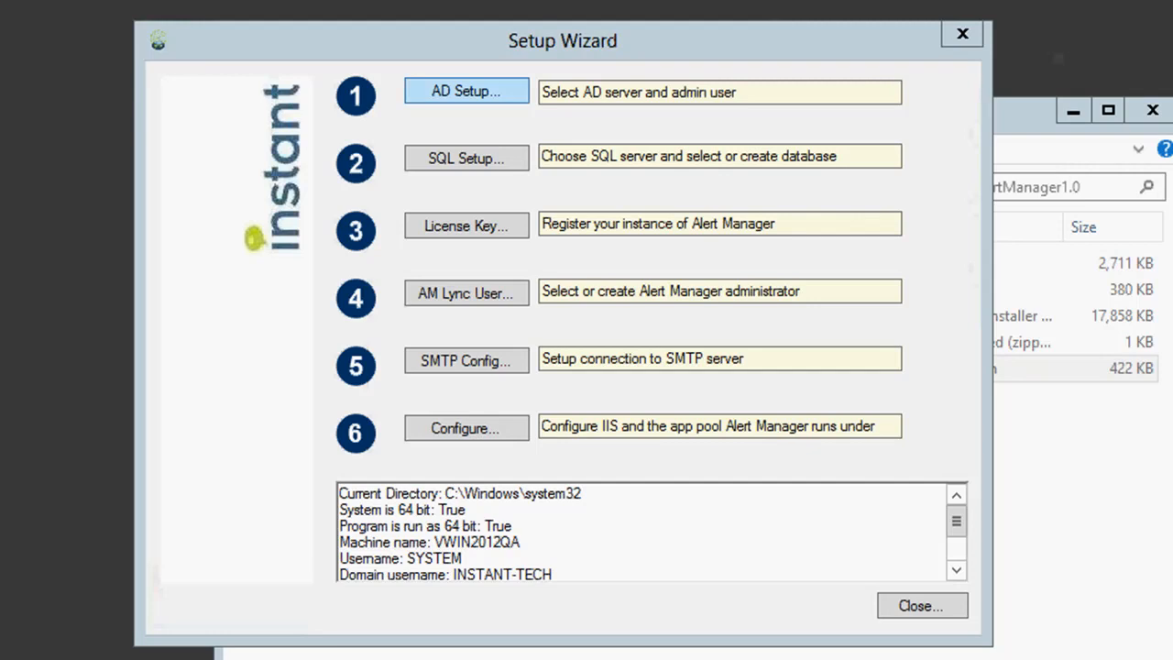
click(465, 90)
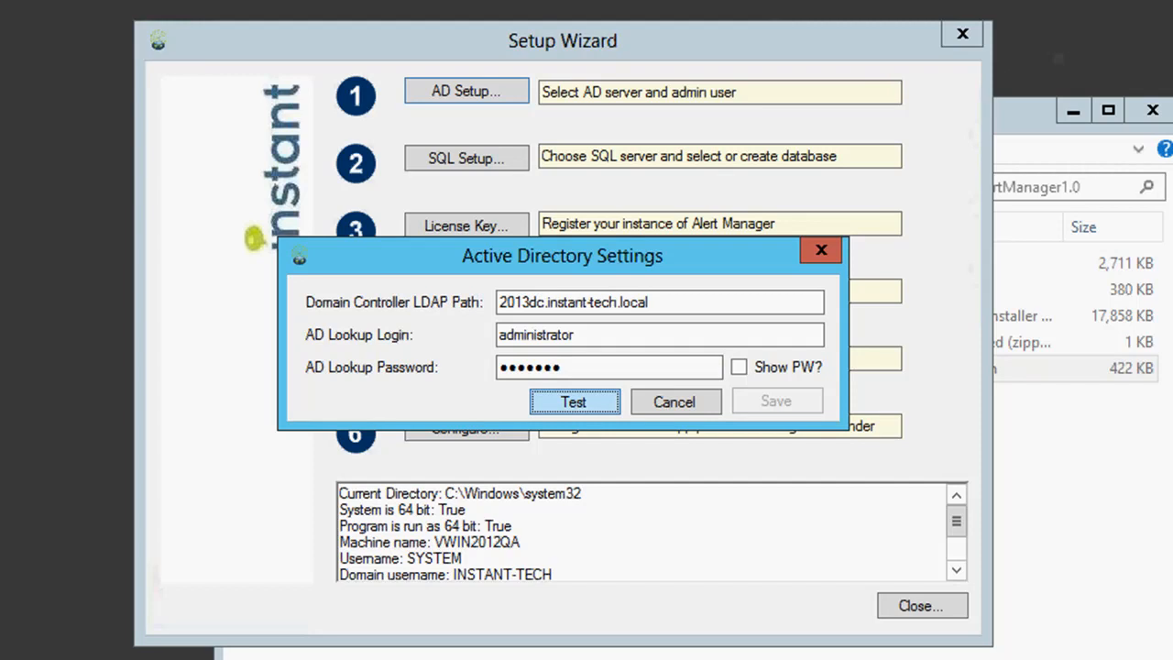
click(573, 402)
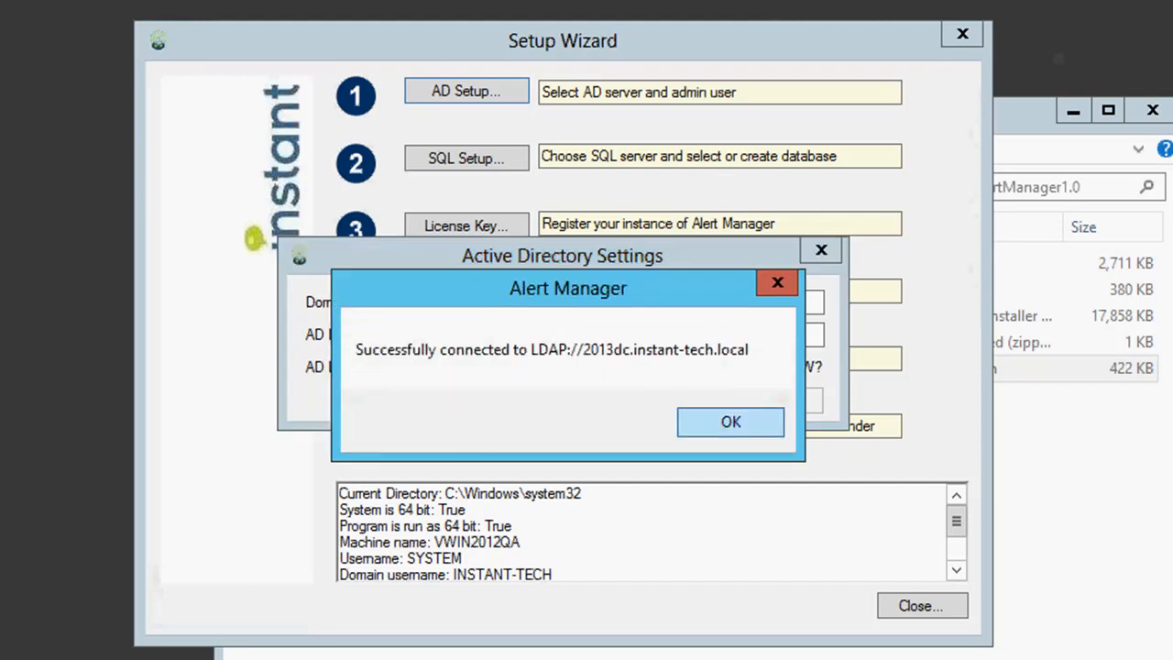
click(730, 421)
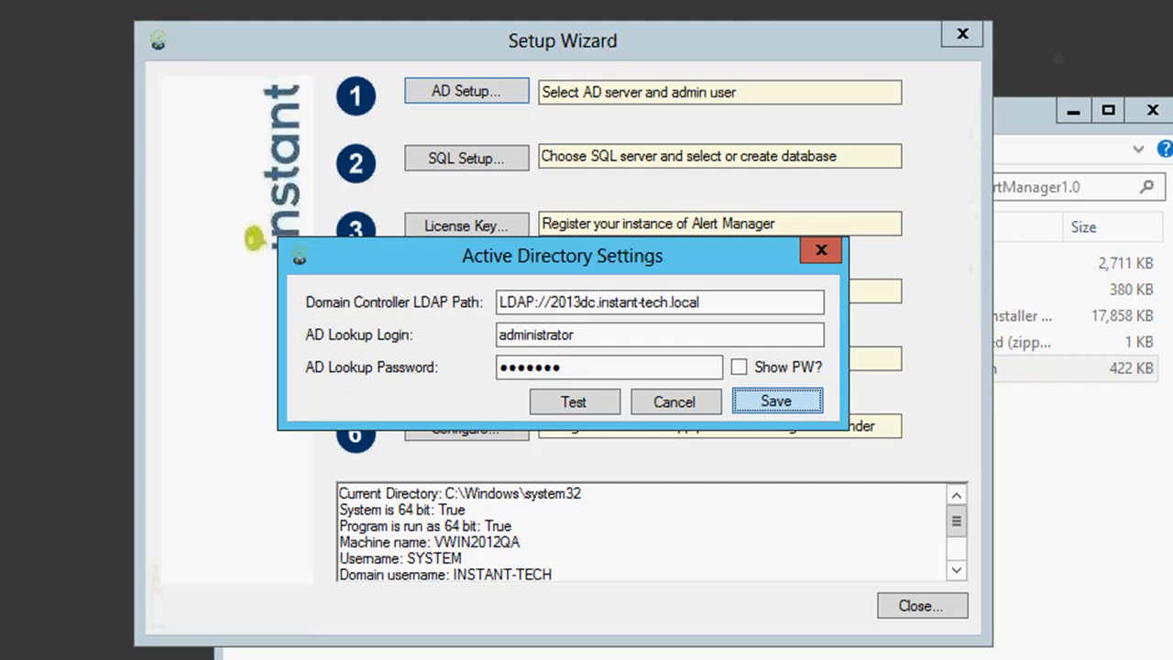
click(775, 400)
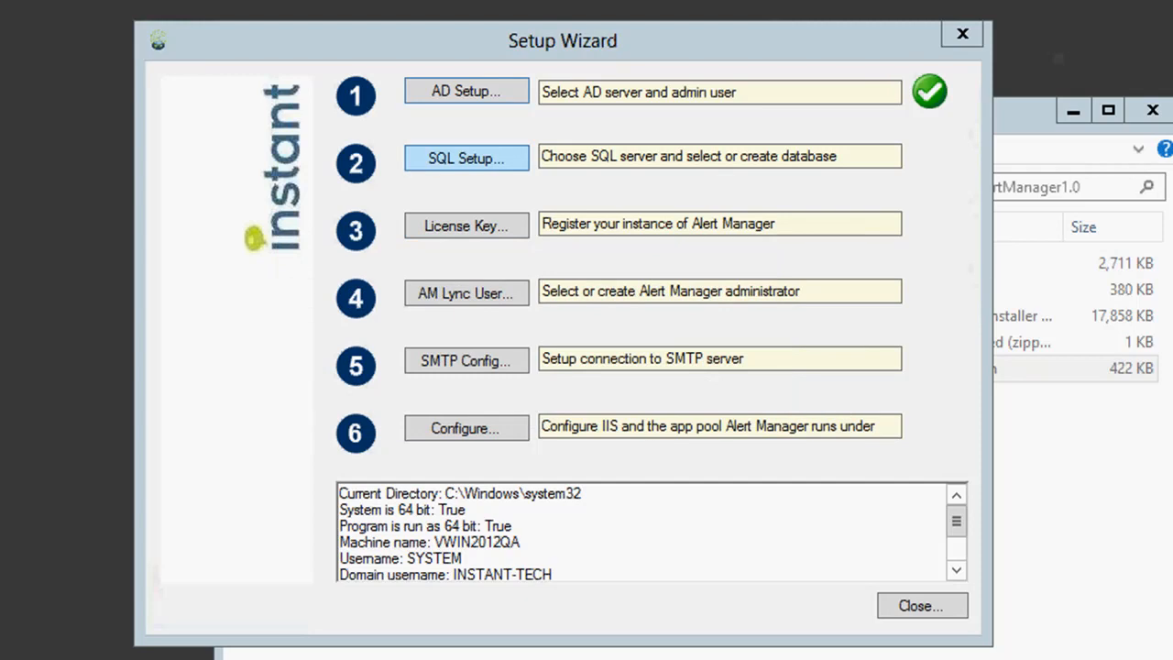
Verify the sa login to 2013sql.instant-tech.local and the existing AlertManager database connection.
click(466, 157)
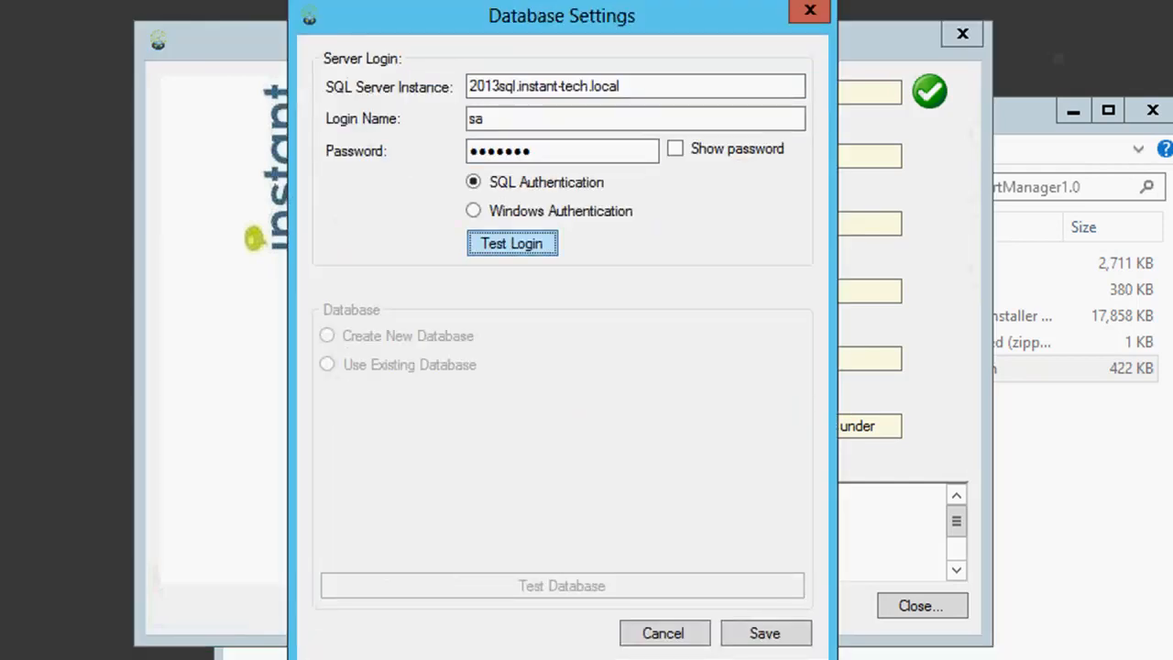
click(512, 243)
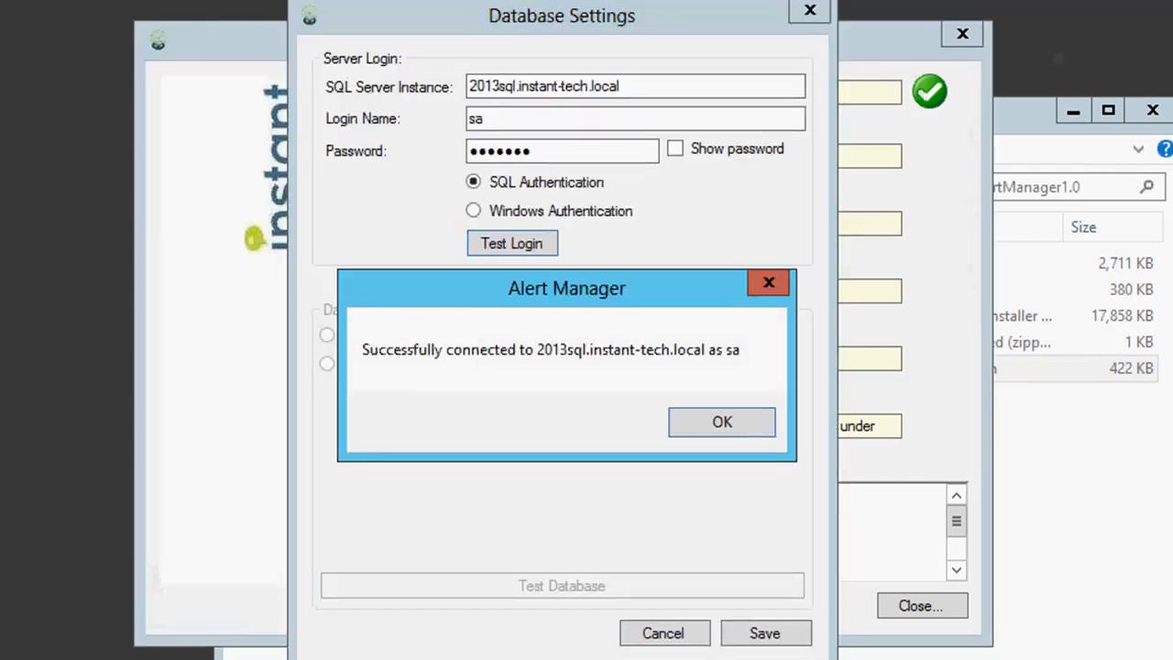
click(721, 422)
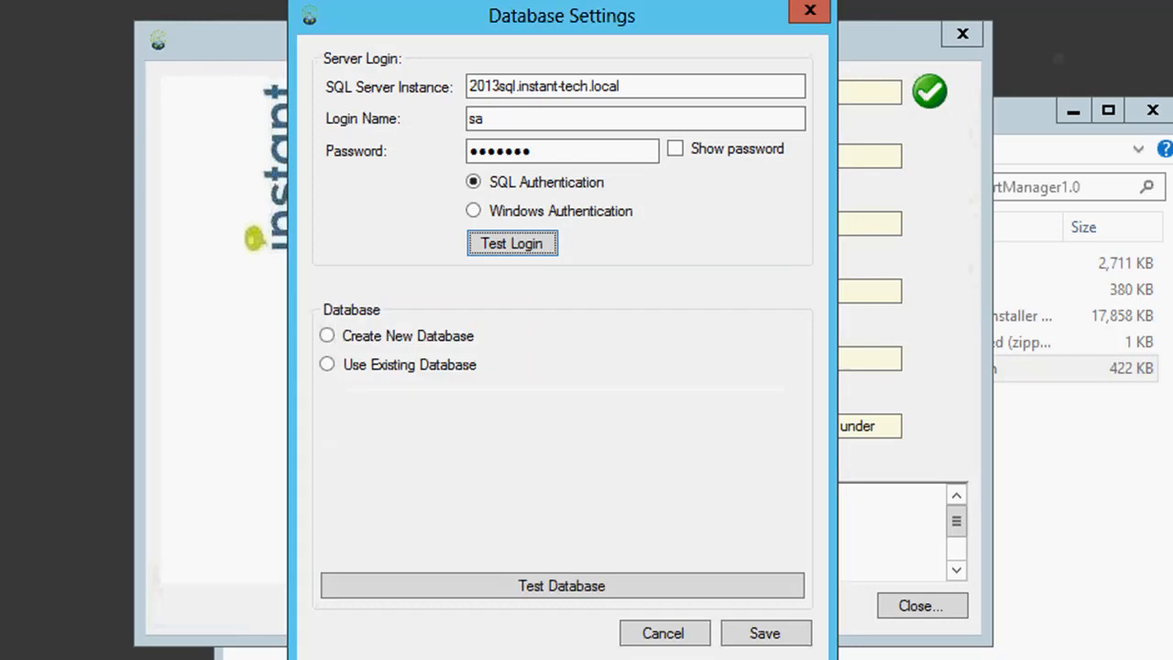
click(328, 364)
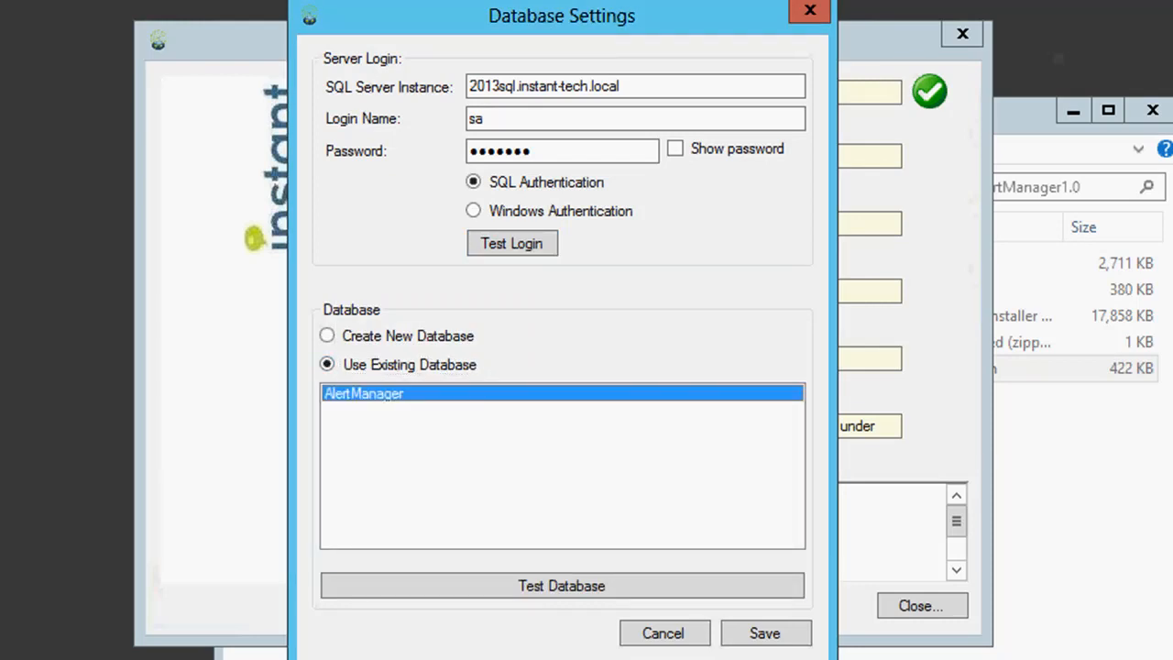
click(560, 586)
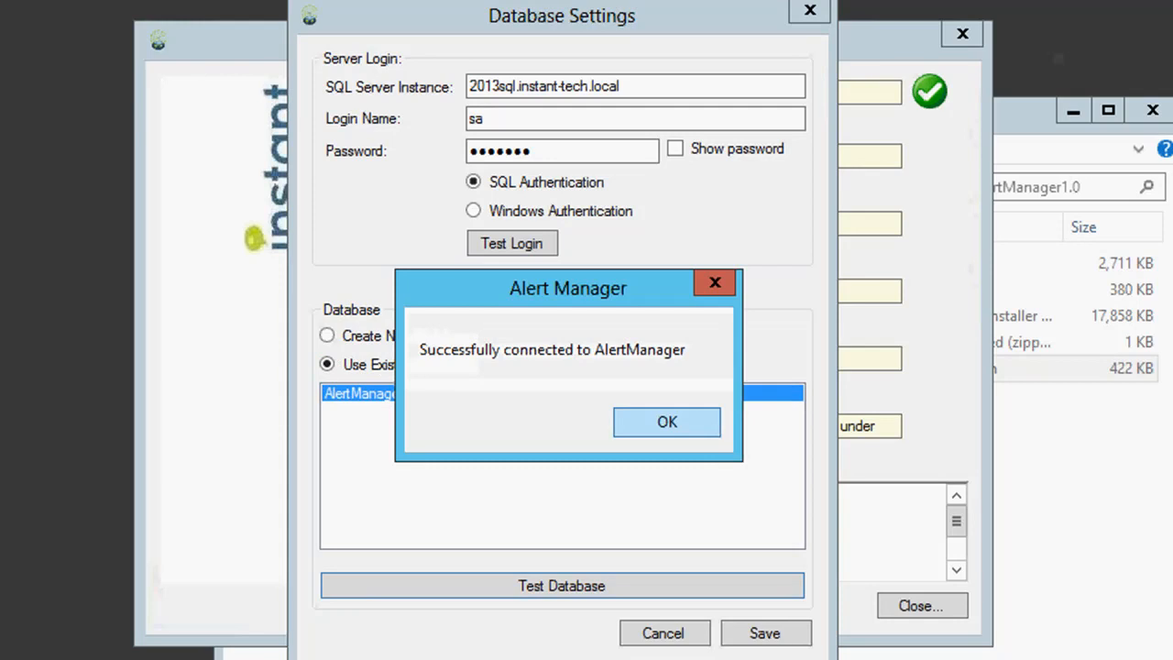
click(667, 421)
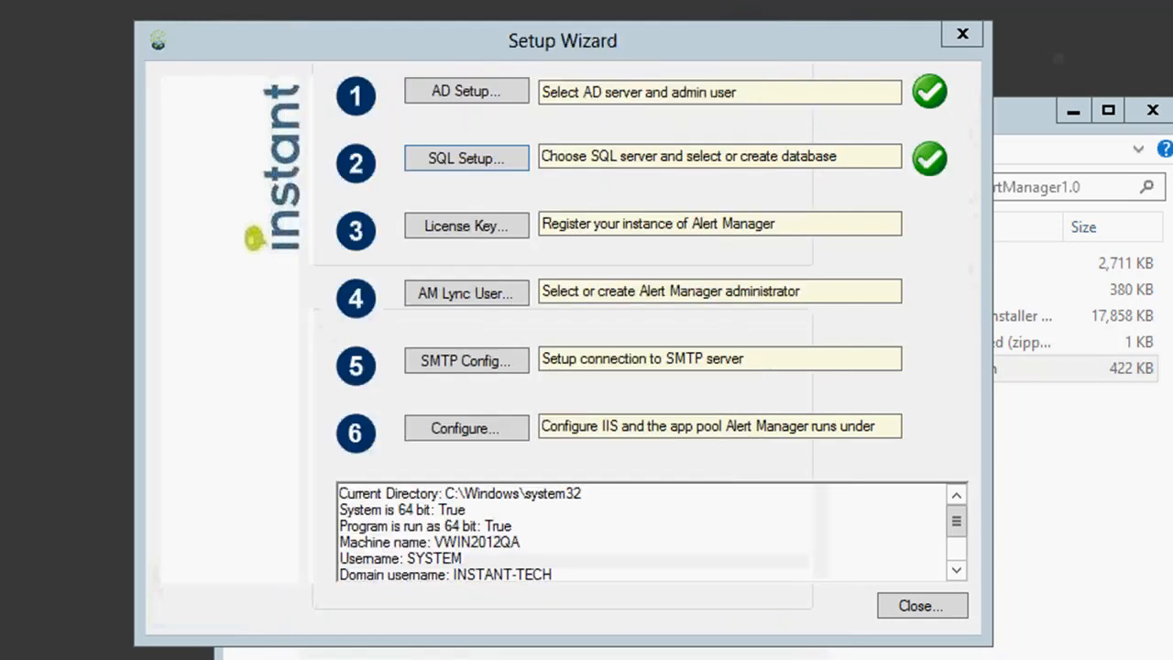
Validate and accept a trial license for Instant Technologies with 5000 IM users.
click(466, 225)
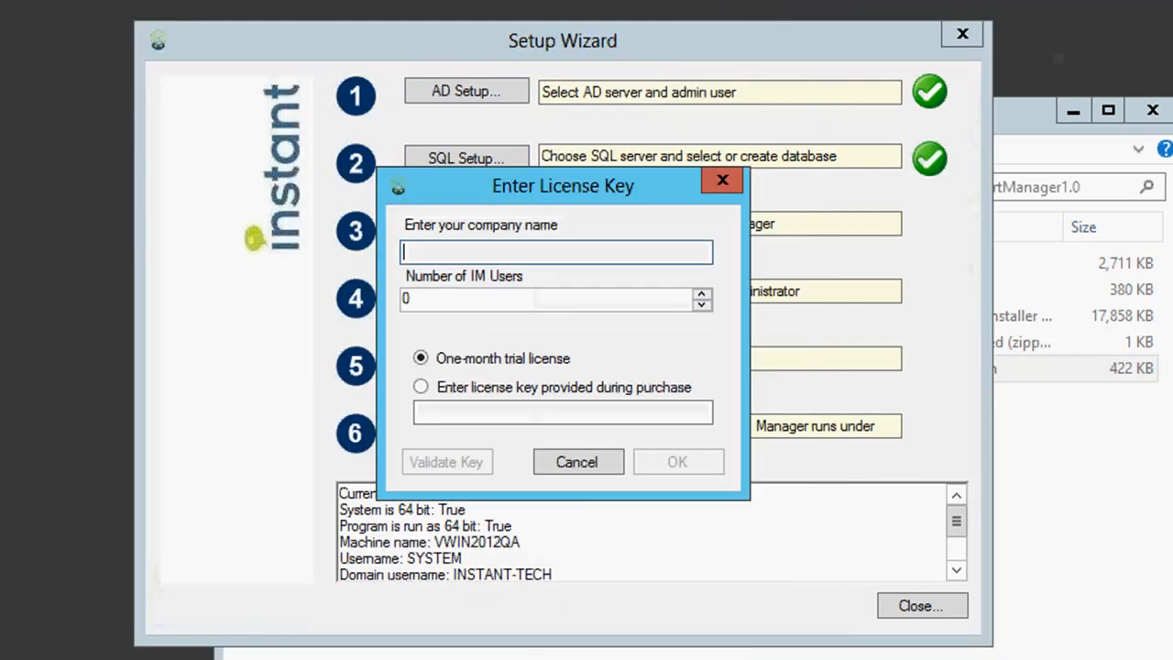
text(5000)
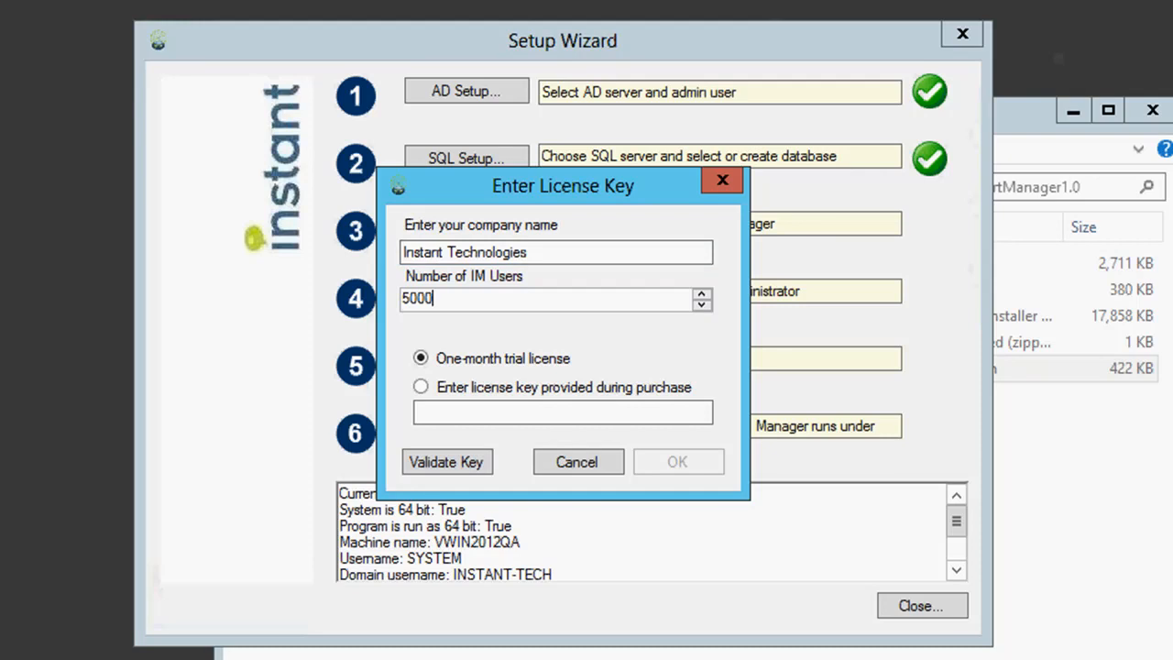
click(446, 461)
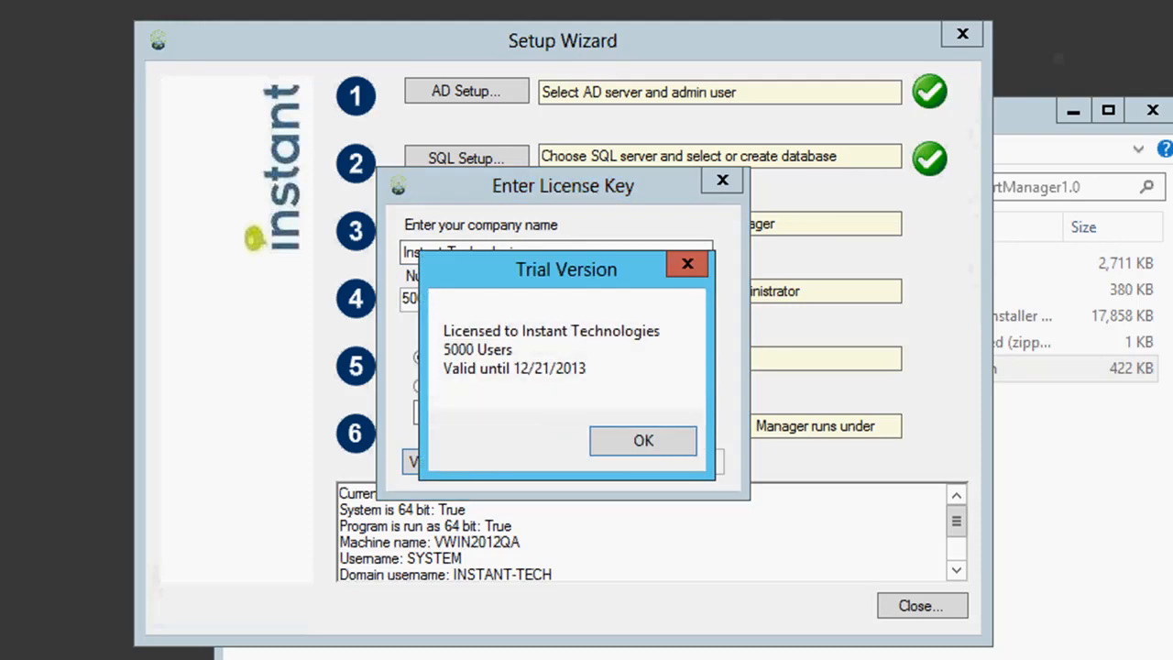
click(642, 439)
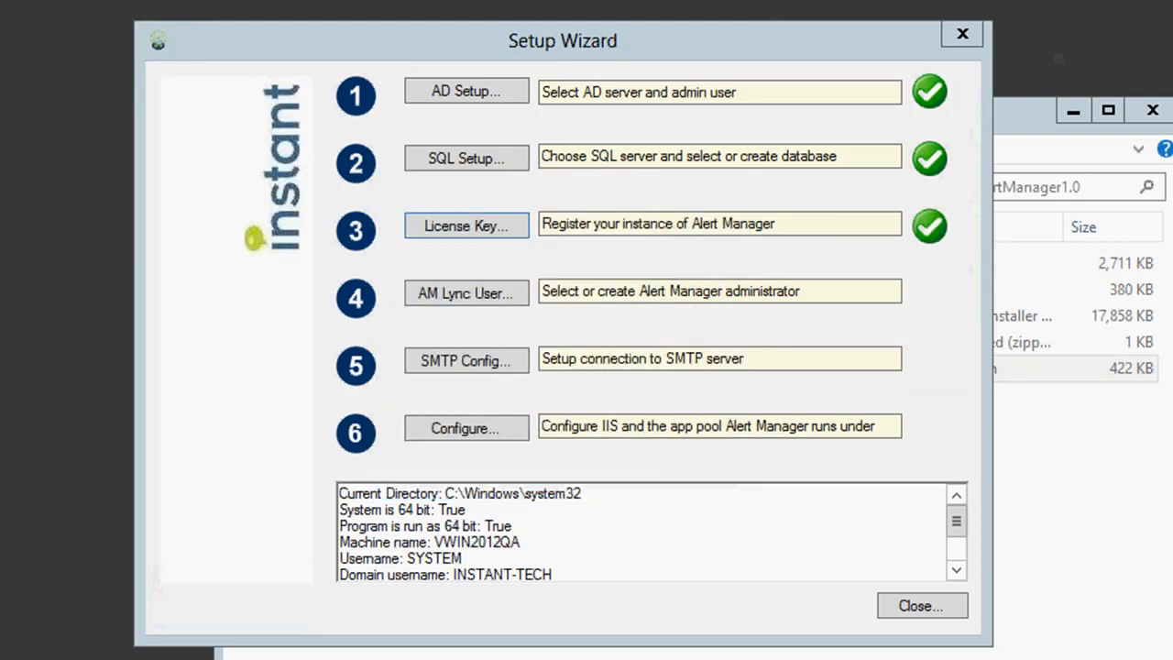
click(466, 292)
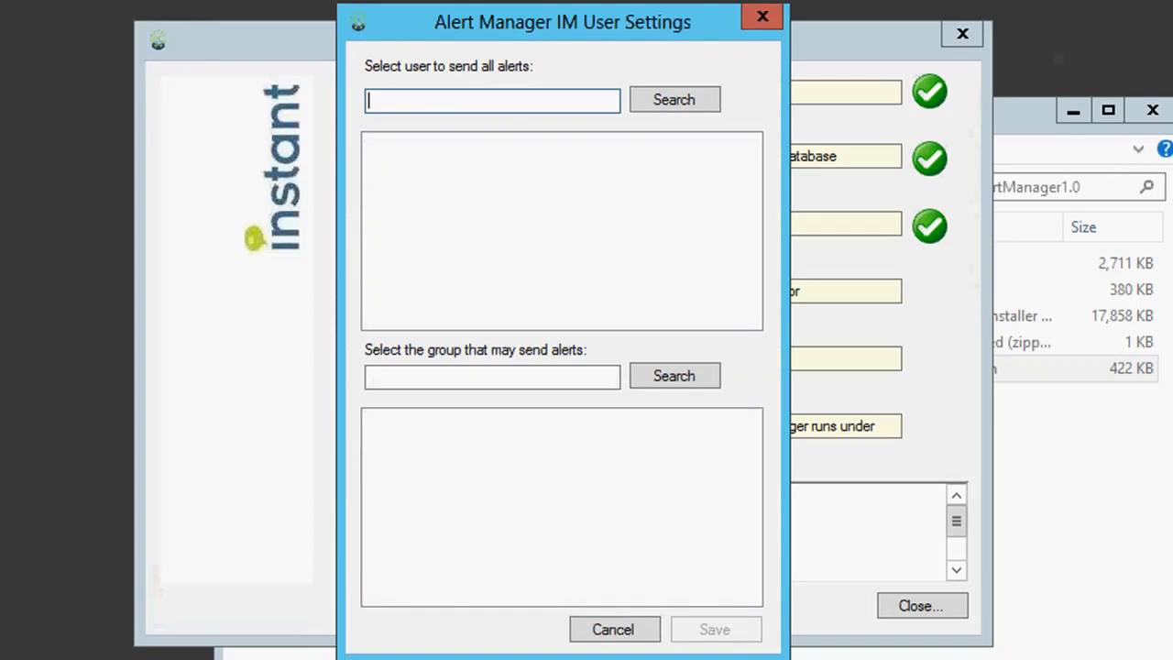
Select Instant AlertManager as alert sender and the Users group as allowed senders, then save.
text(alert)
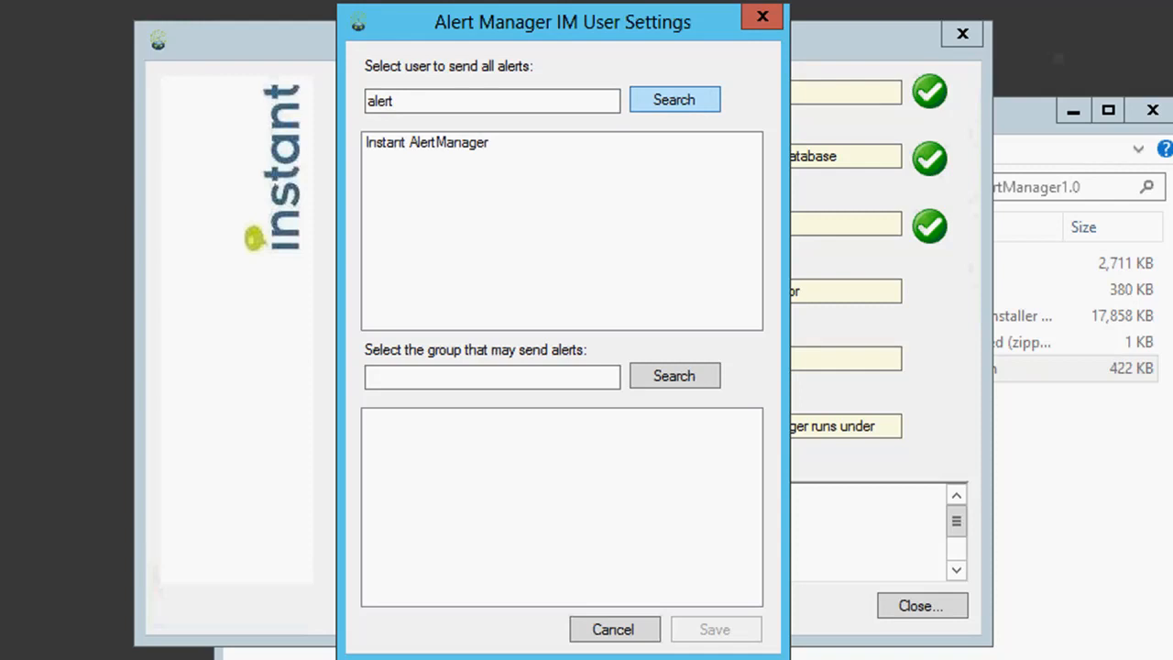
click(426, 142)
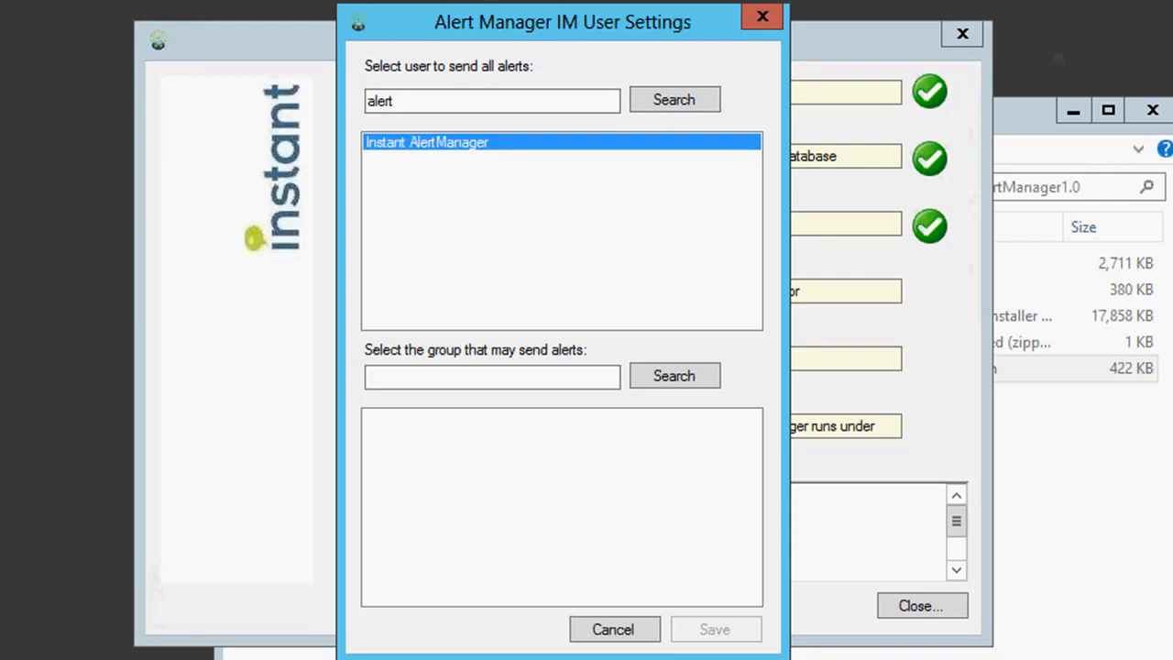
click(491, 376)
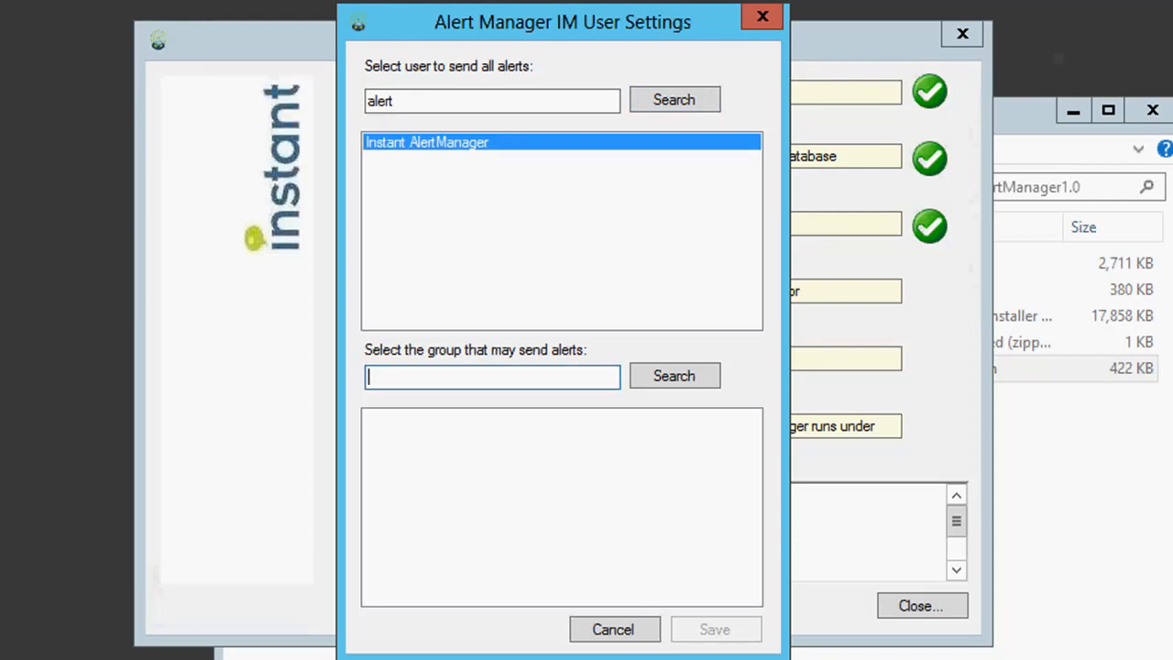
text(us)
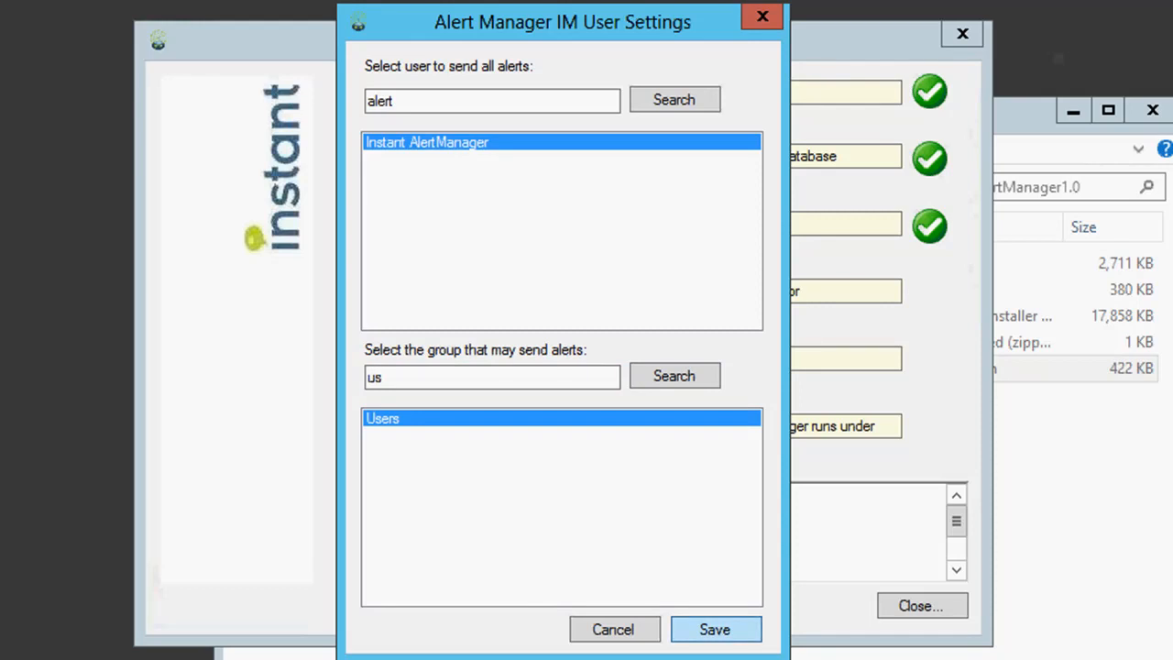
click(714, 630)
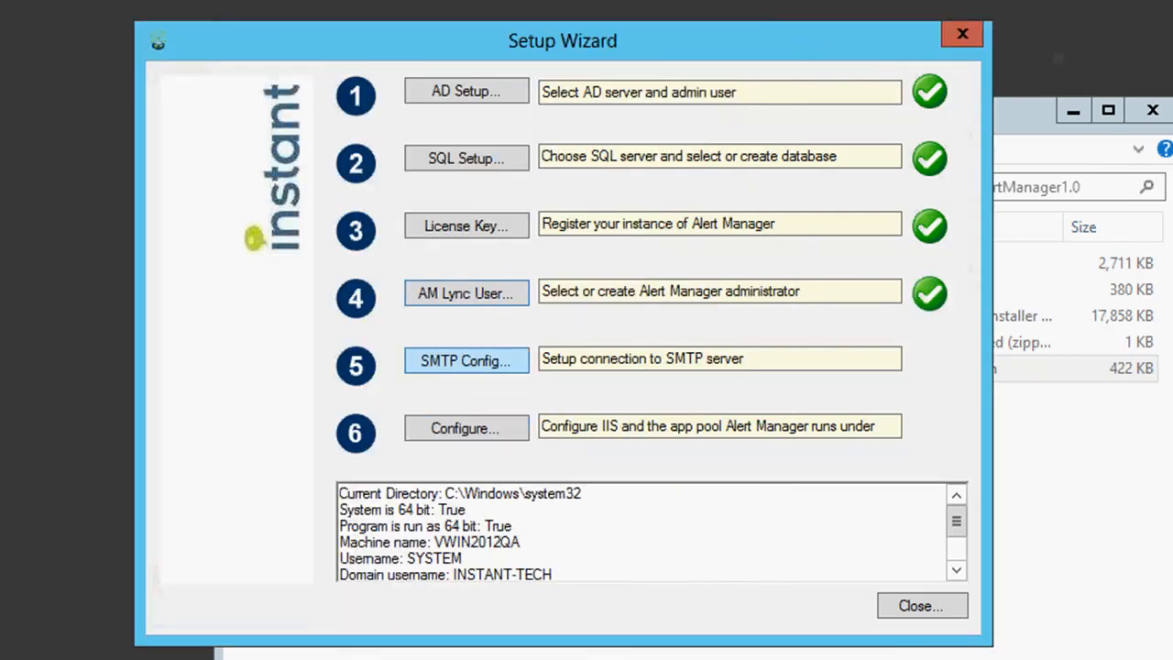
click(466, 359)
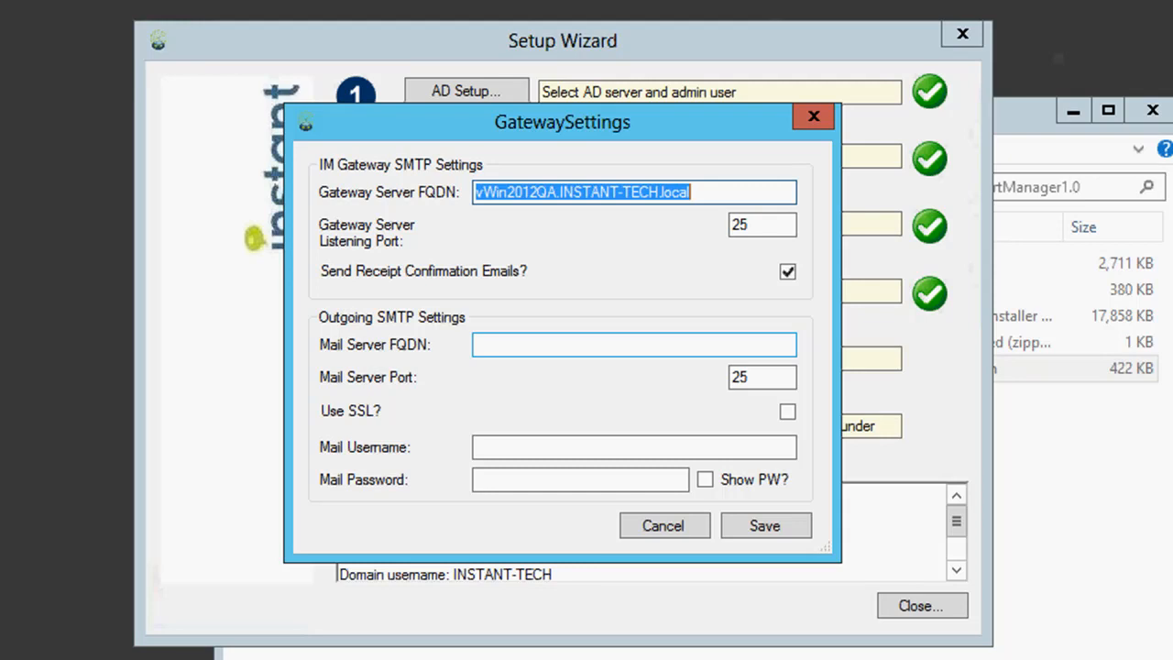
Save mail server EXCHANGE13.instant-tech.local with the administrator username and password.
click(634, 343)
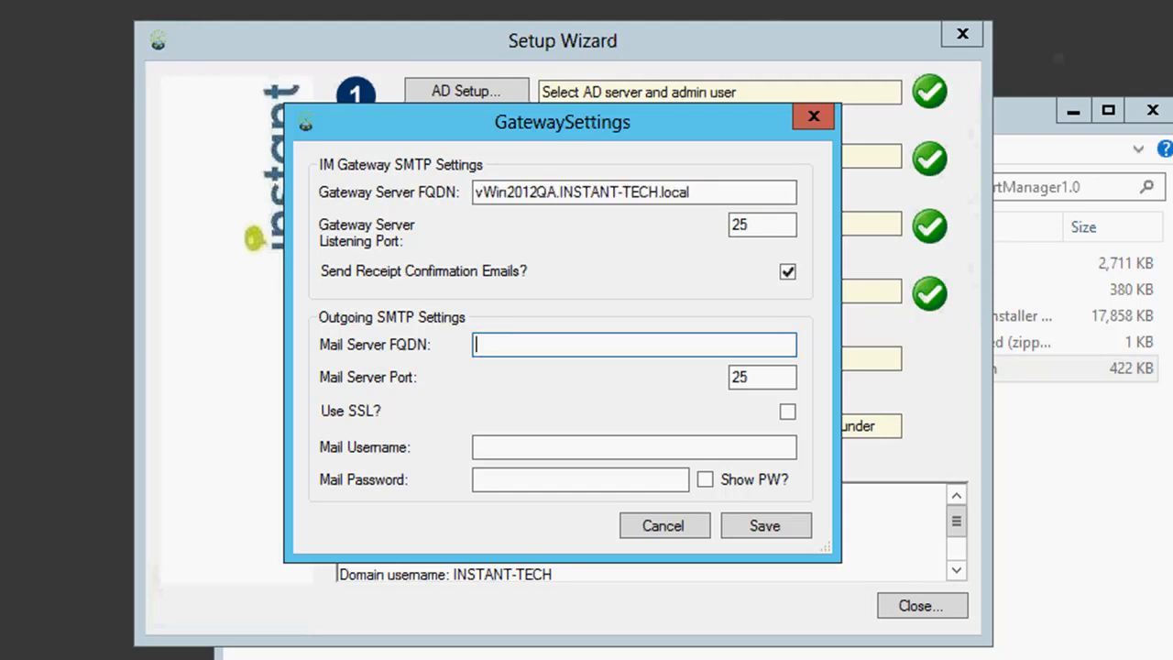
text(EXCHANGE13.instant-tech.local)
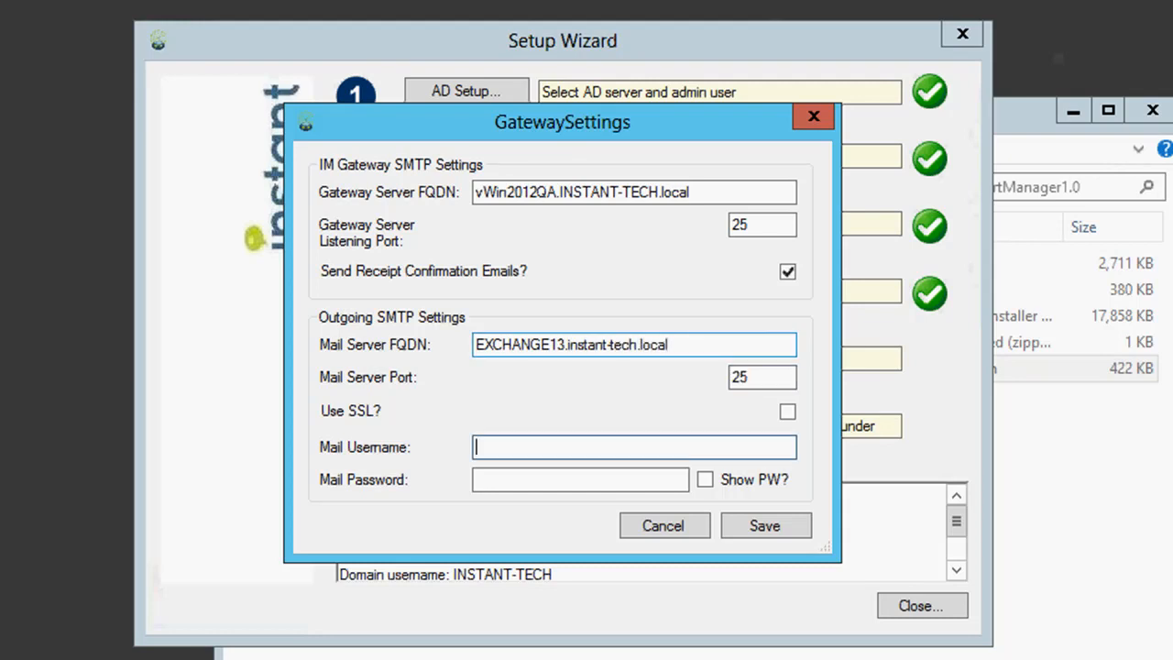
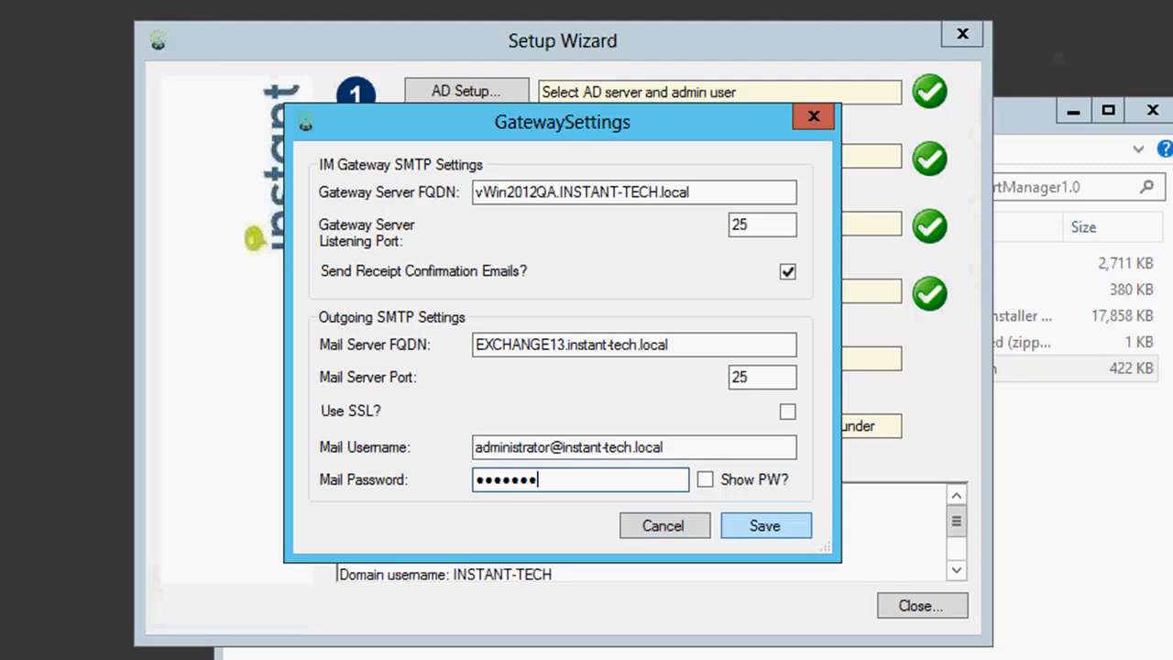
click(764, 525)
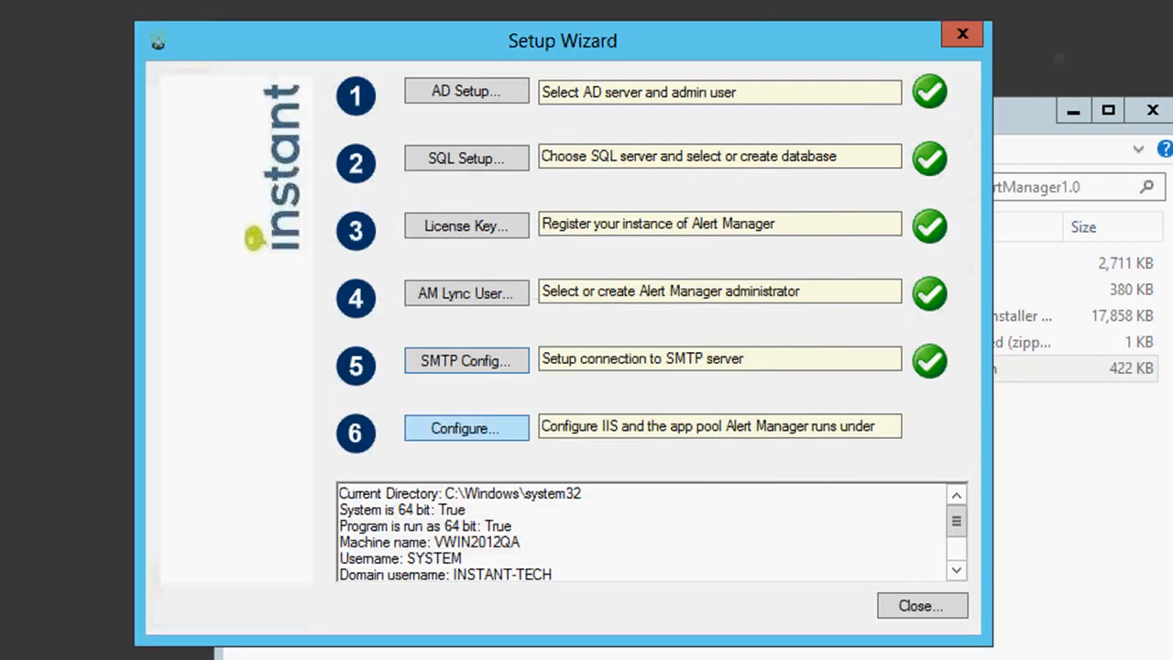
Autoconfigure IIS and the INSTANT_ALERT_MANAGER app pool, accepting the all-PASS results.
click(466, 428)
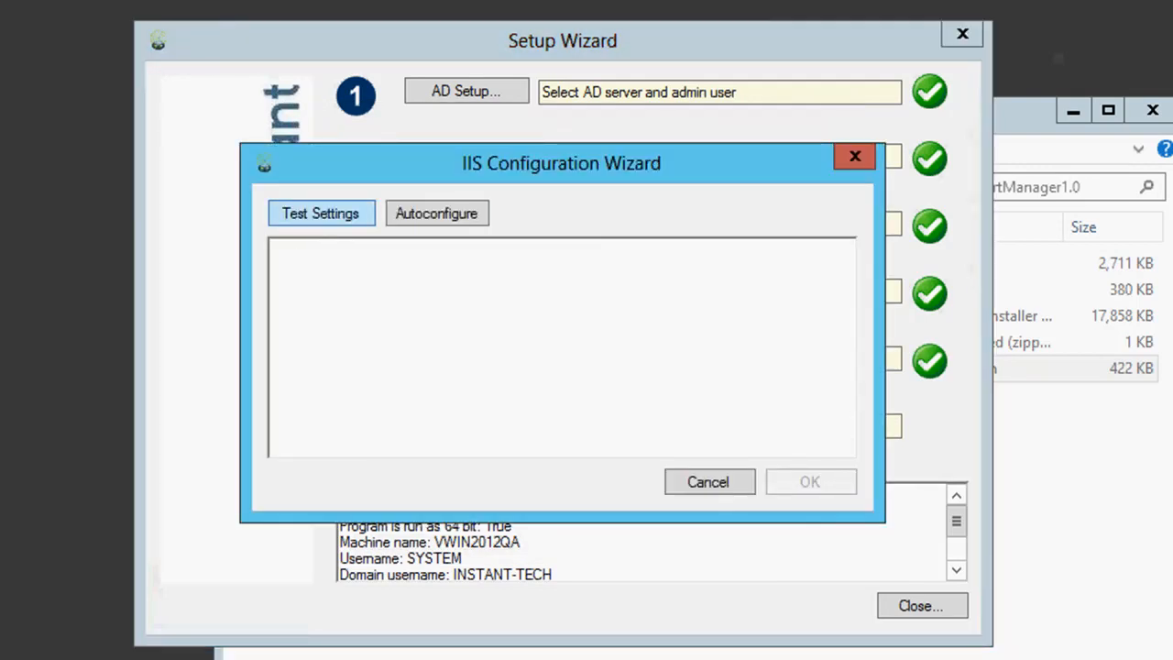
click(436, 212)
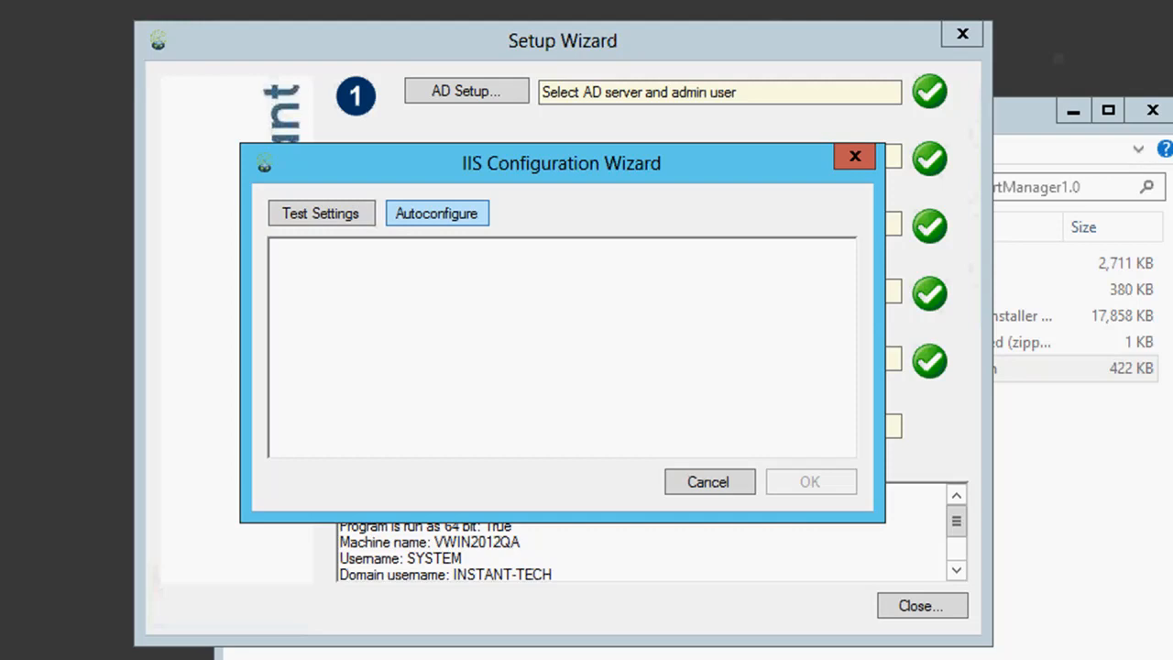
click(436, 213)
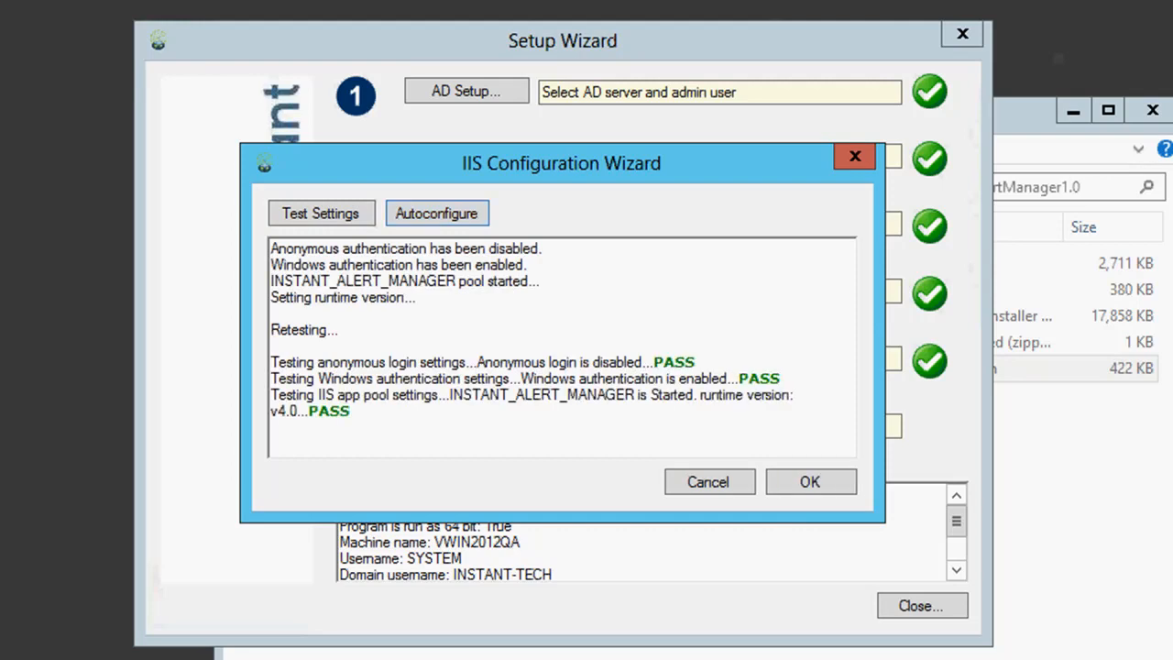
click(809, 481)
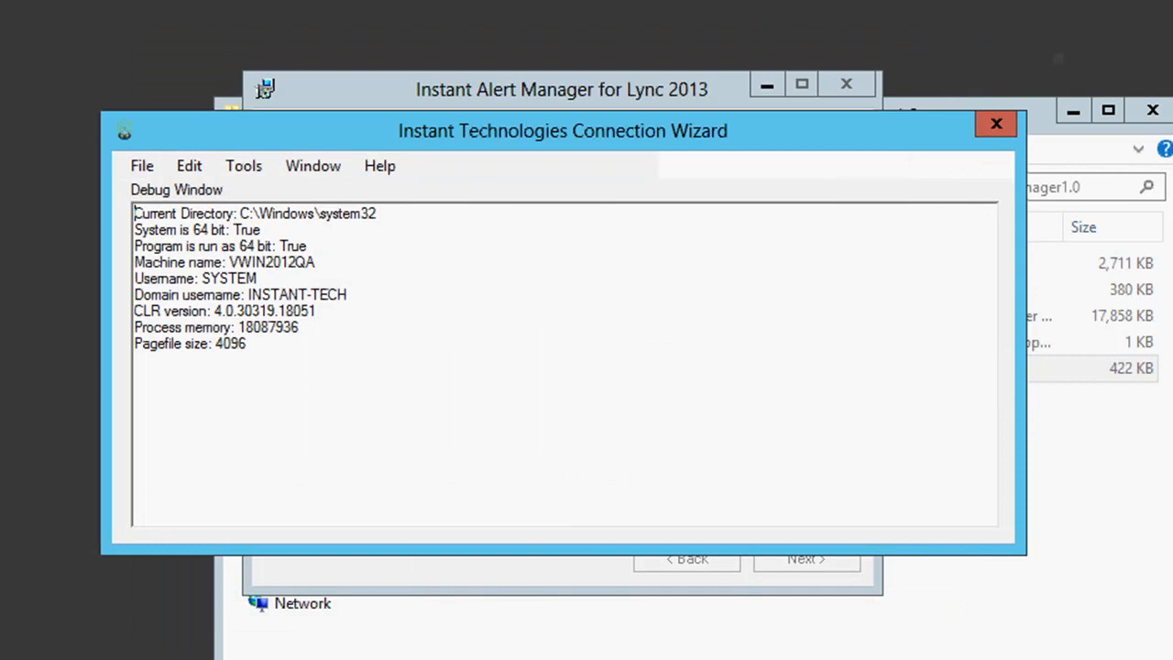
Open Trusted Application Settings from the Connection Wizard's Tools menu.
click(244, 165)
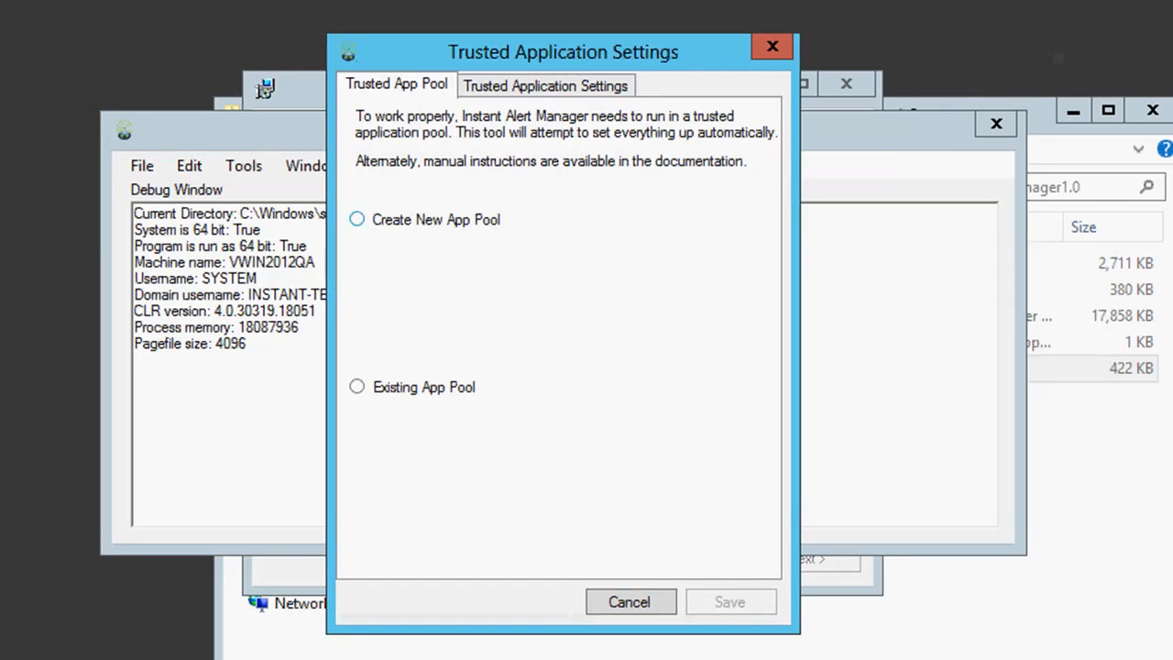
Create new app pool vWin2012QA.INSTANT-TECH.local on site Hub and confirm.
click(357, 219)
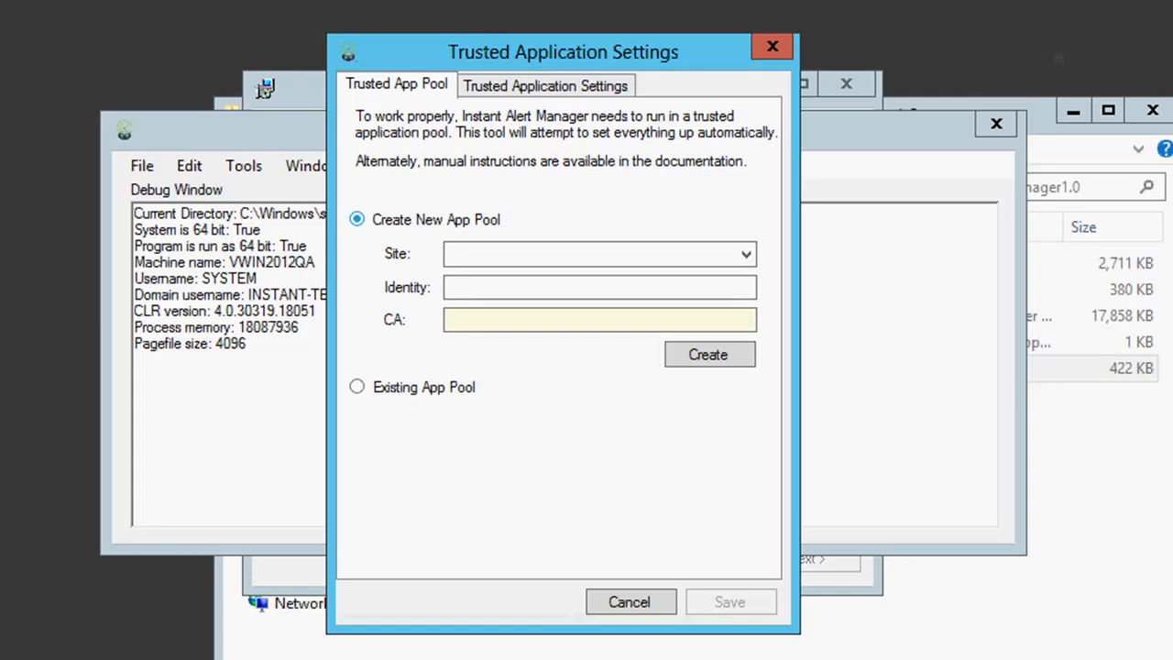
click(707, 355)
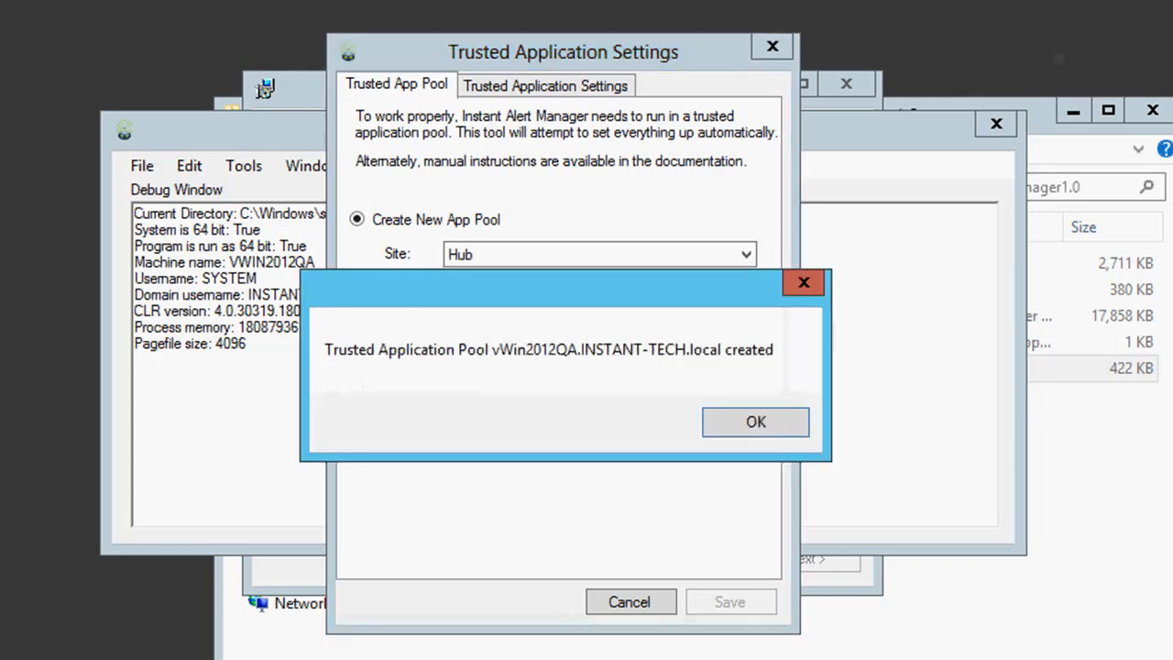
click(755, 421)
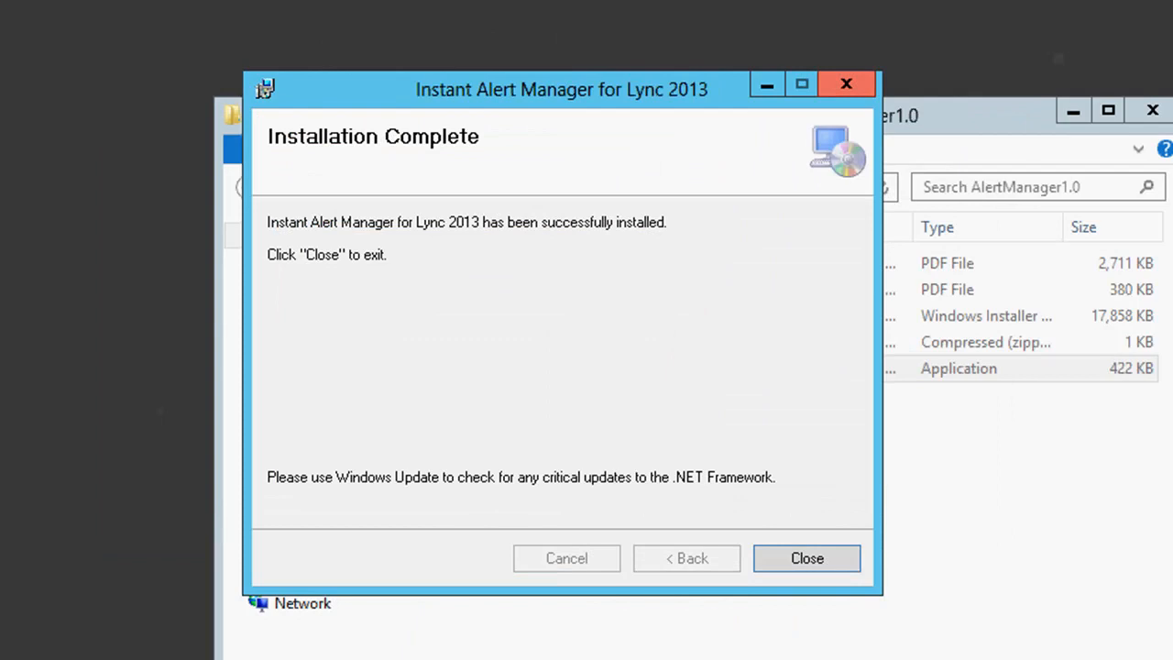
Close the installer's Installation Complete page.
click(806, 558)
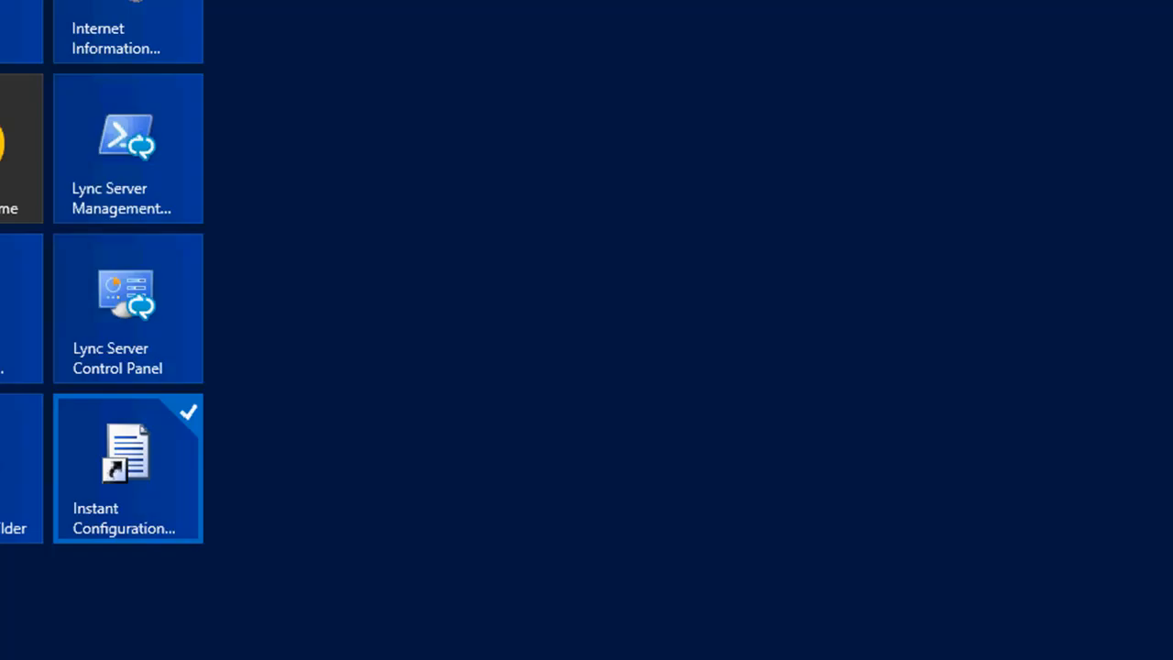